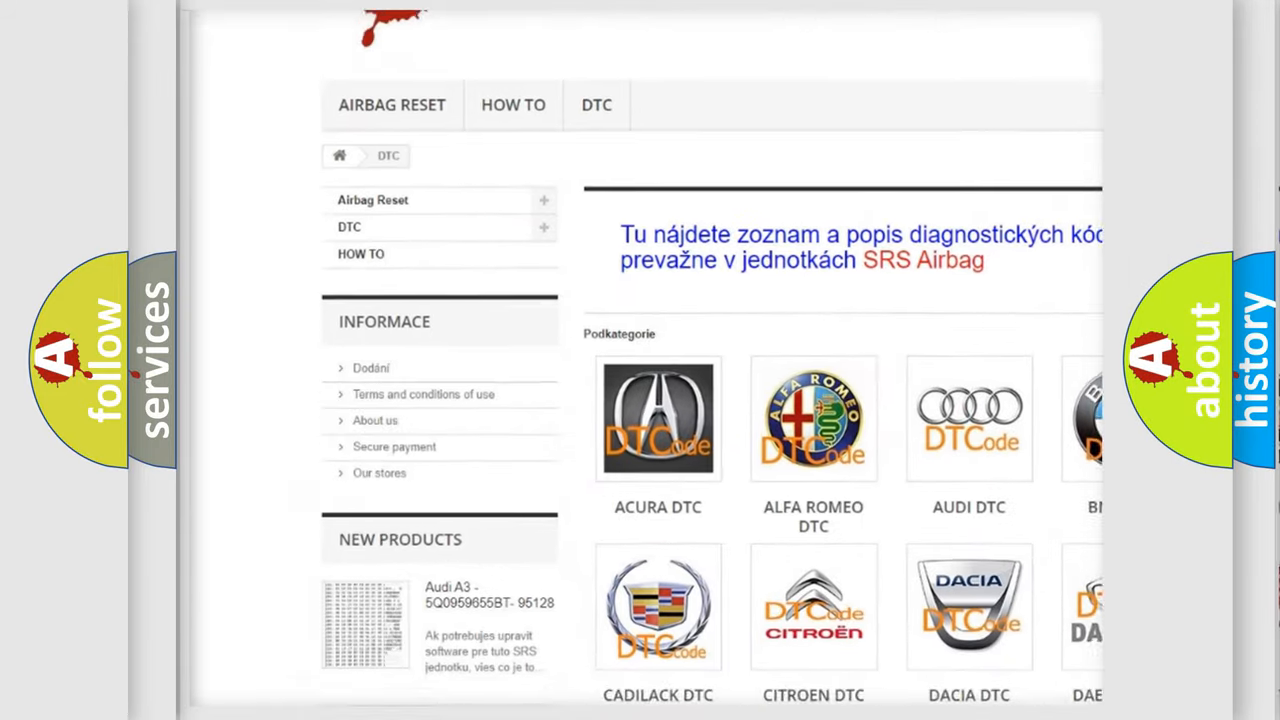
{"action": "scroll", "scroll_direction": "down", "scroll_amount": 3}
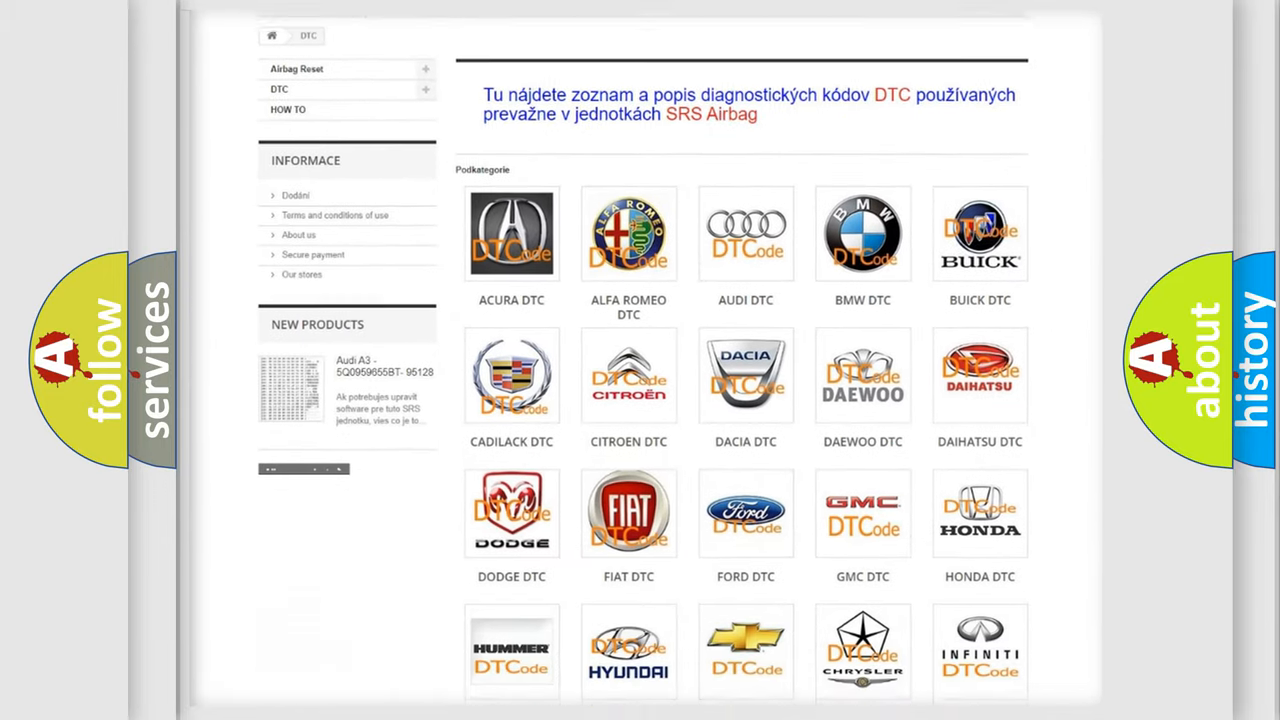
{"action": "scroll", "scroll_direction": "down", "scroll_amount": 3}
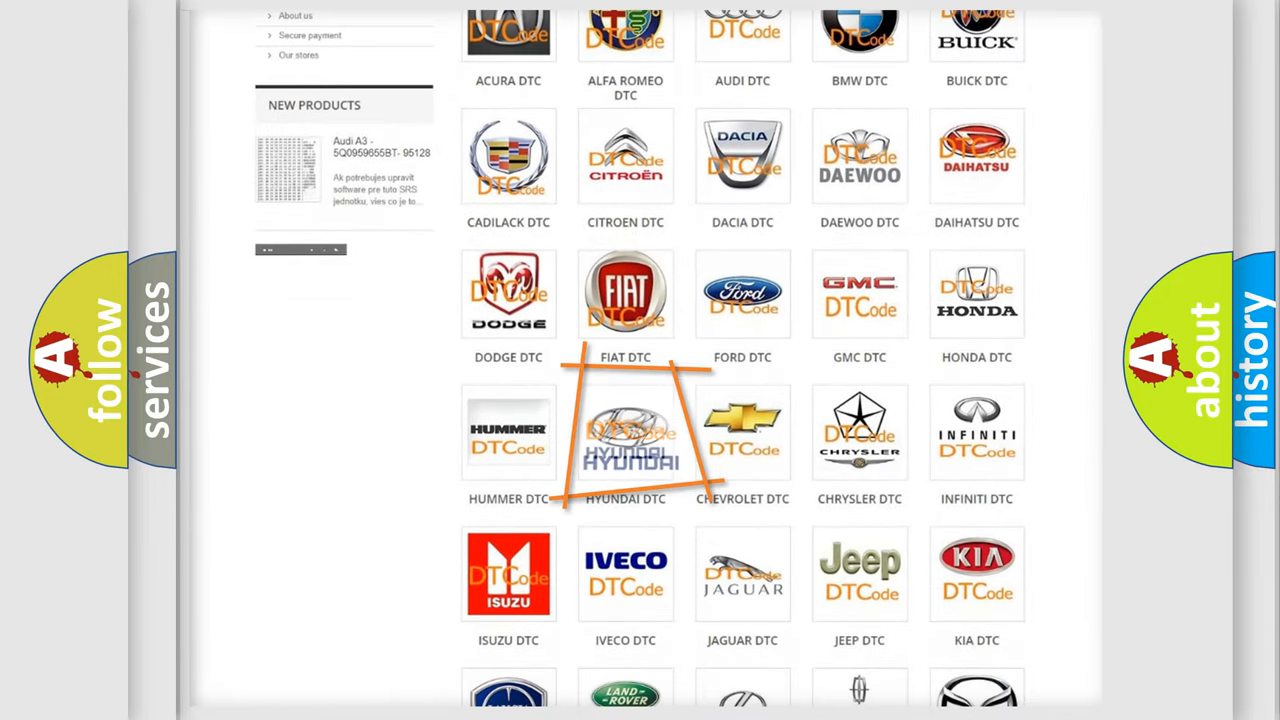